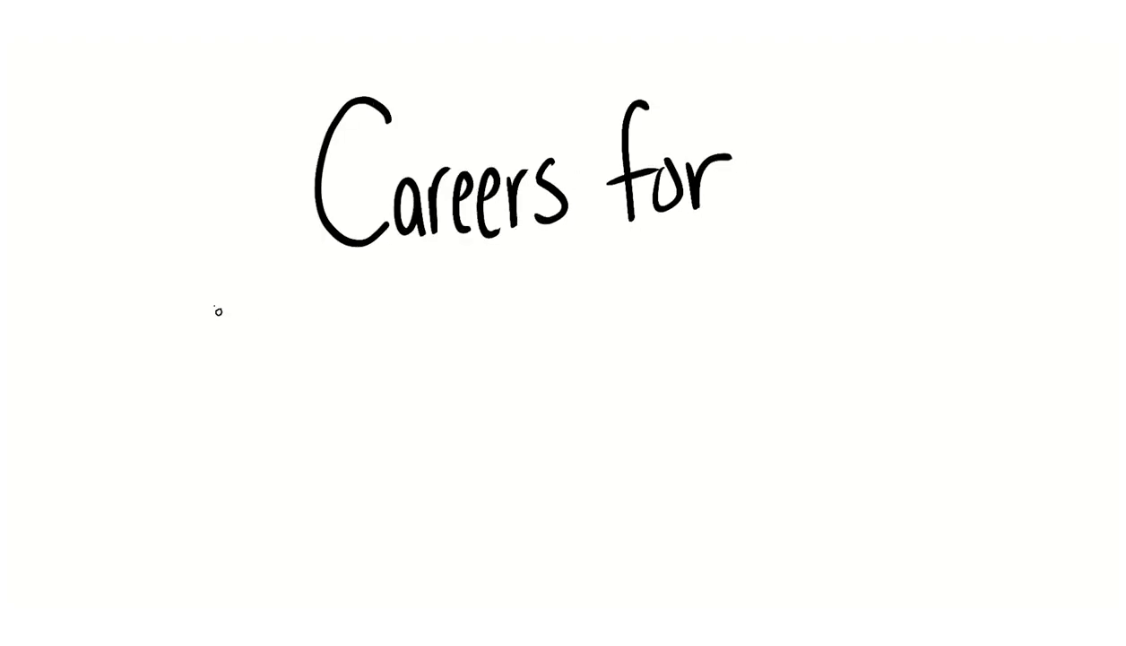
Handwrite 'Careers for Information Systems Majors', strike out the 5 and write 6 beside it
type("Information Systems")
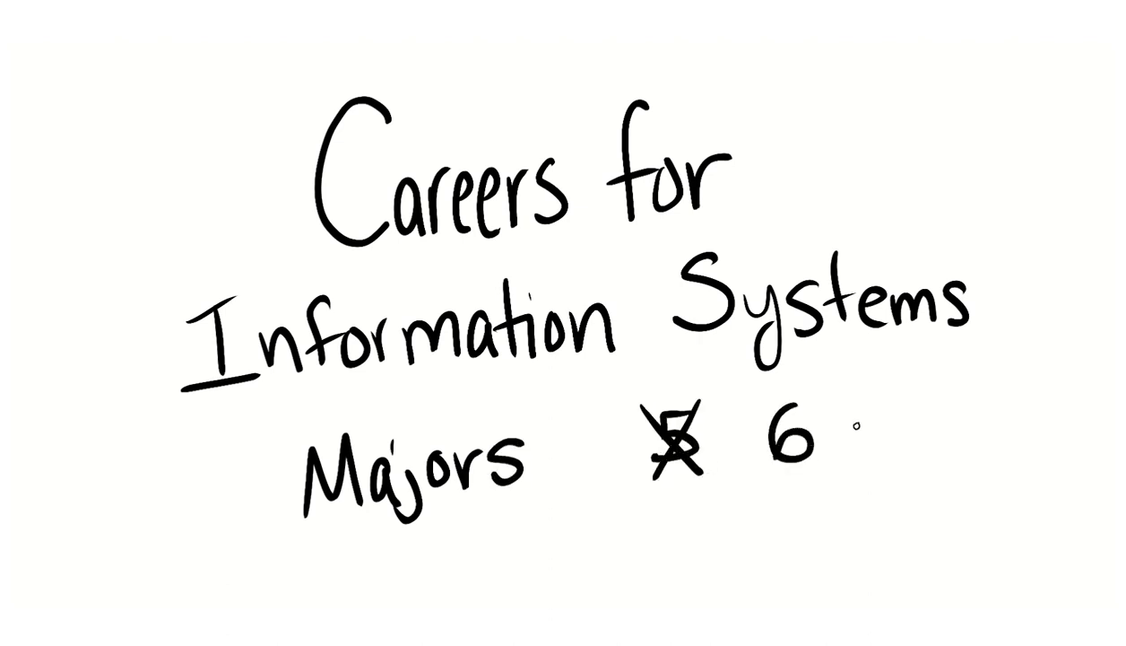
type("+1")
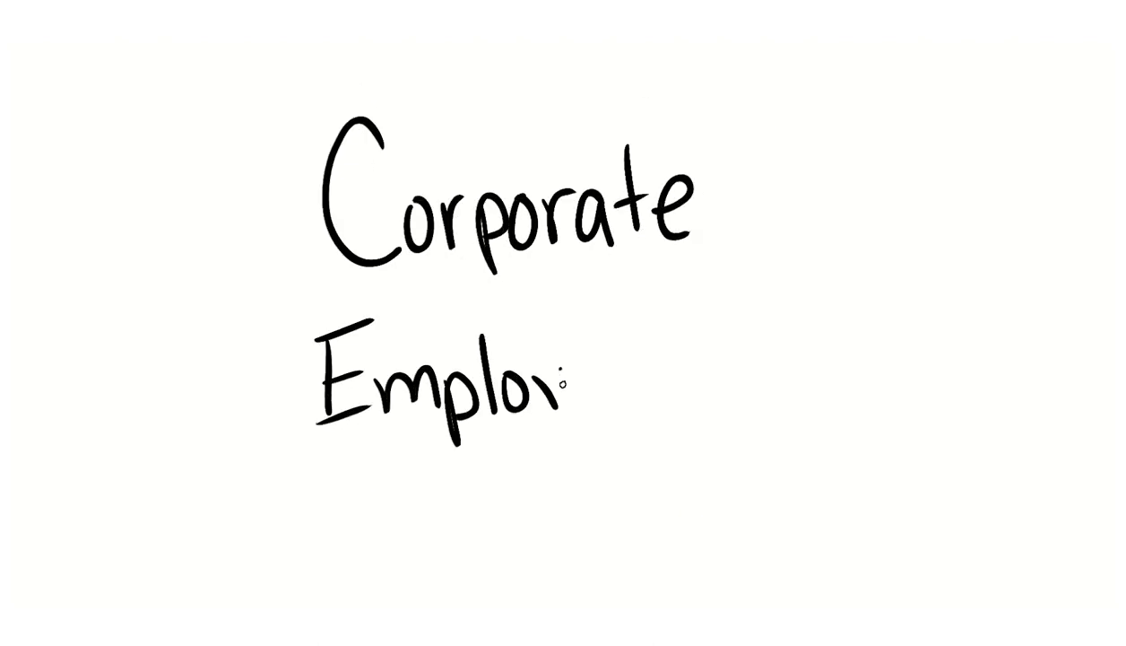
Finish handwriting 'Corporate Employee' before starting the Pros and Cons table
type("yee")
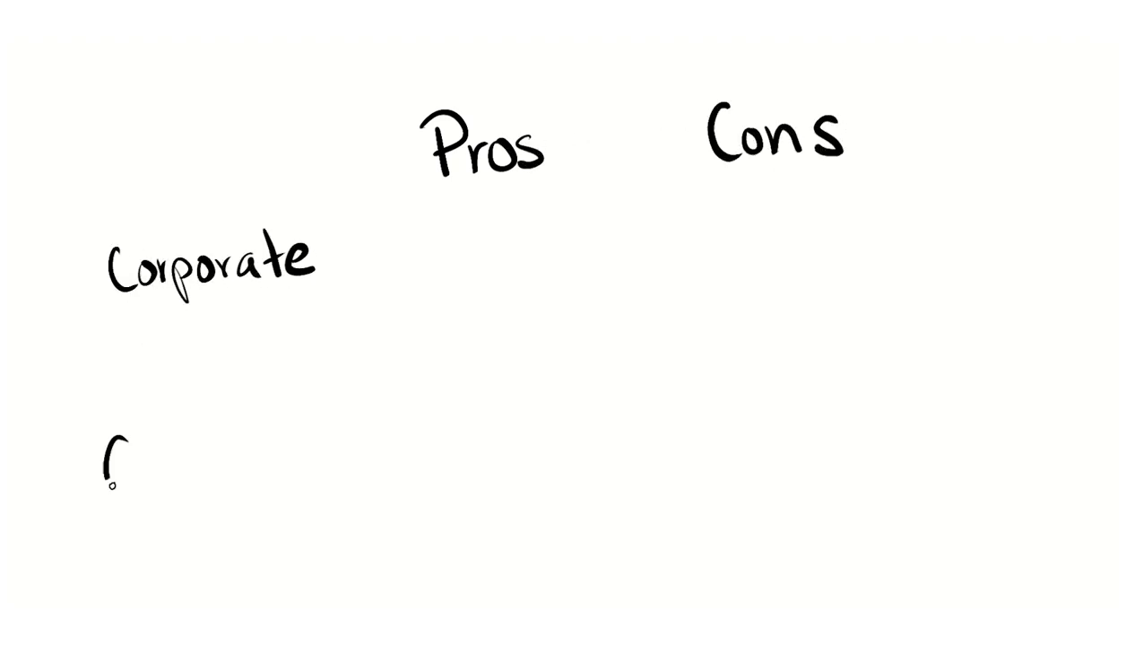
Handwrite 'Consultant' and 'High-level', then sketch the airplane and open box
type("Consultant")
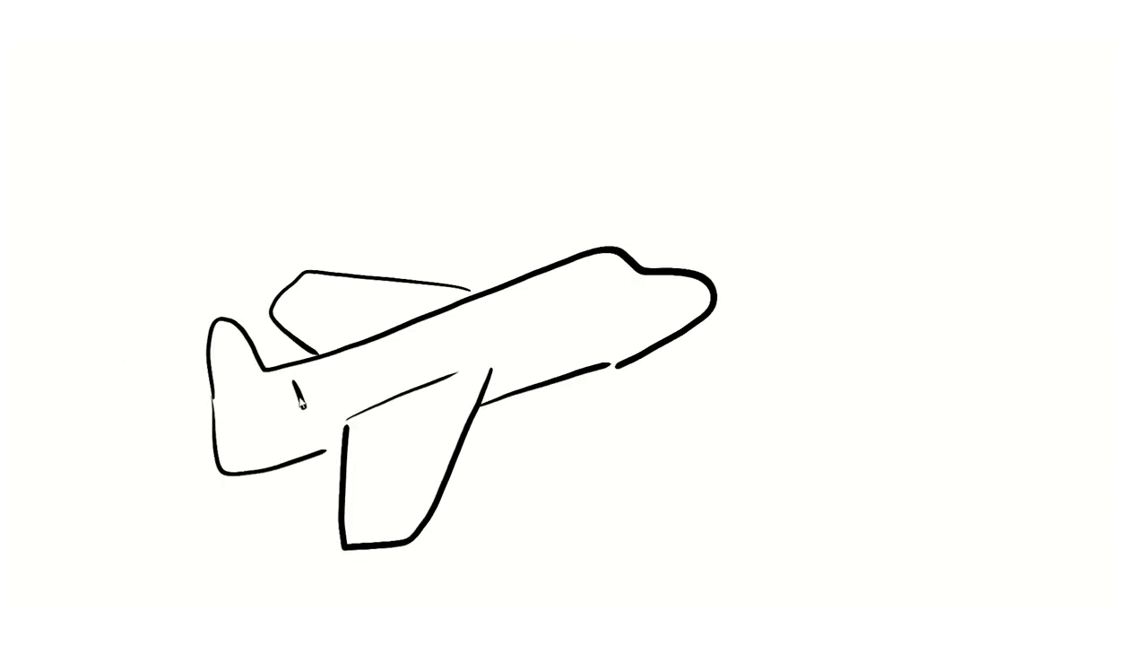
type("High-level")
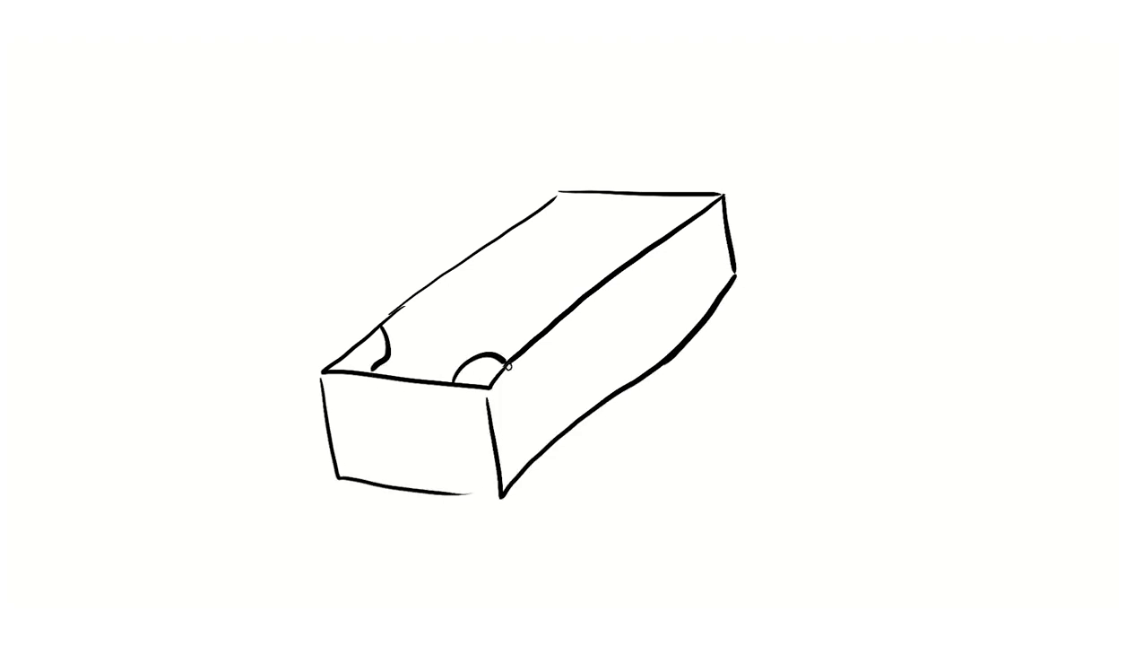
left_click_drag(503, 269, 556, 287)
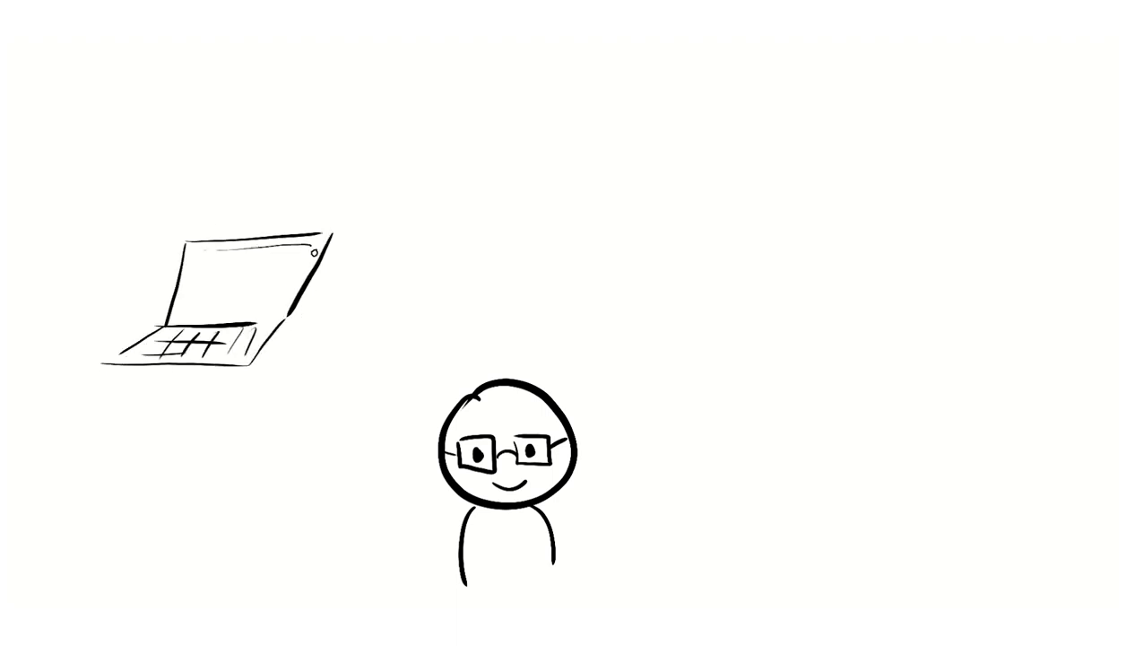
Write 'Hello world' on the doodled laptop beside the smiling figure with glasses
type("Hello world")
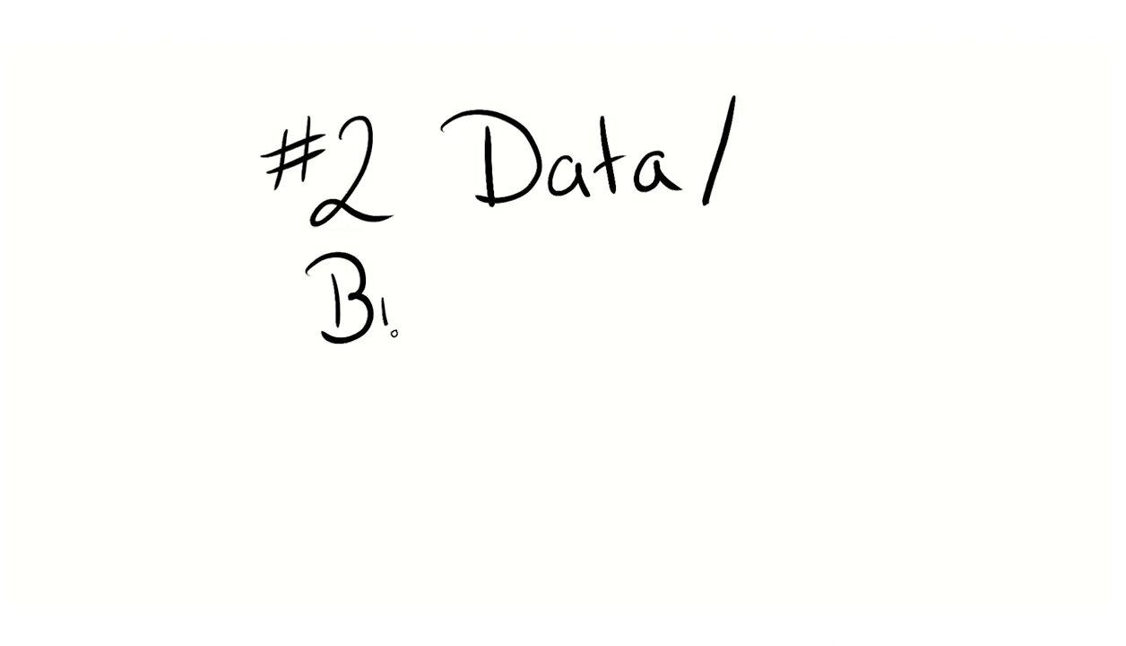
Complete the heading '#2 Data/Business Intelligence Analyst'
type("Business Intelligence Analyst")
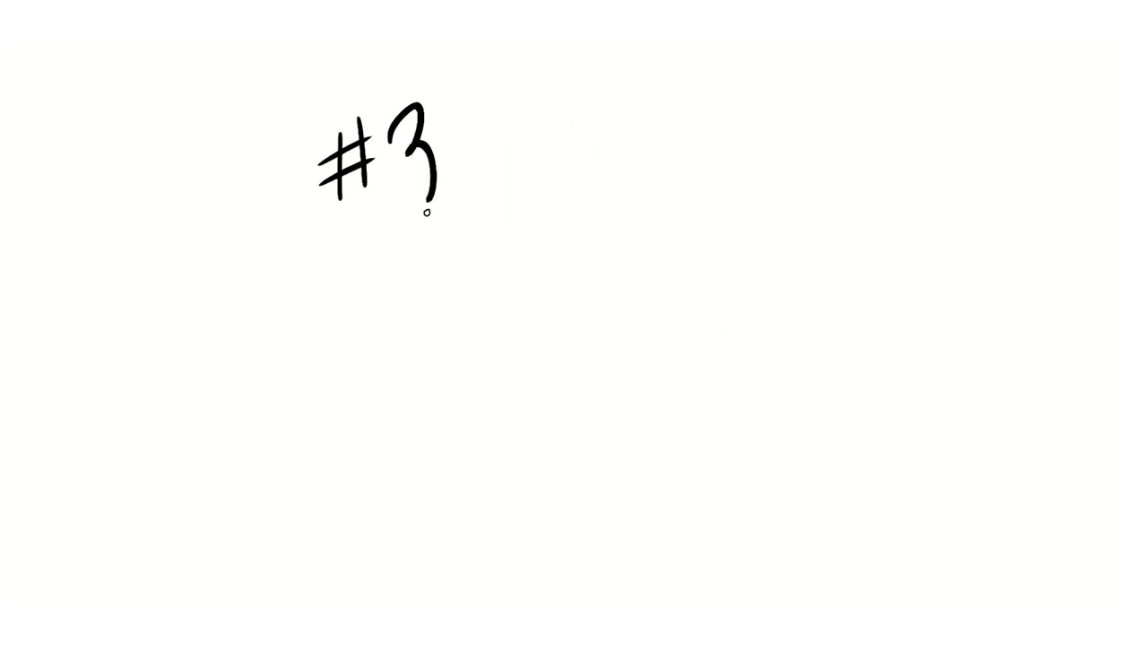
Handwrite the #3 career title 'Quality Assurance'
type("Quality Assura")
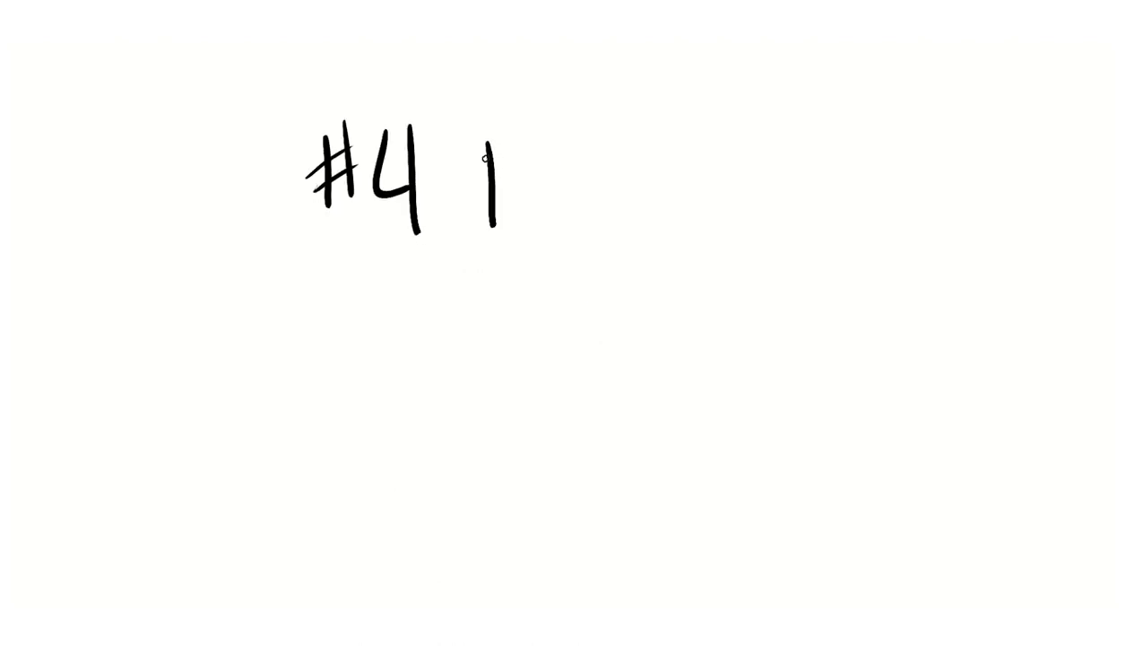
Handwrite the #4 career title 'Business Analyst'
type("Business Analyst")
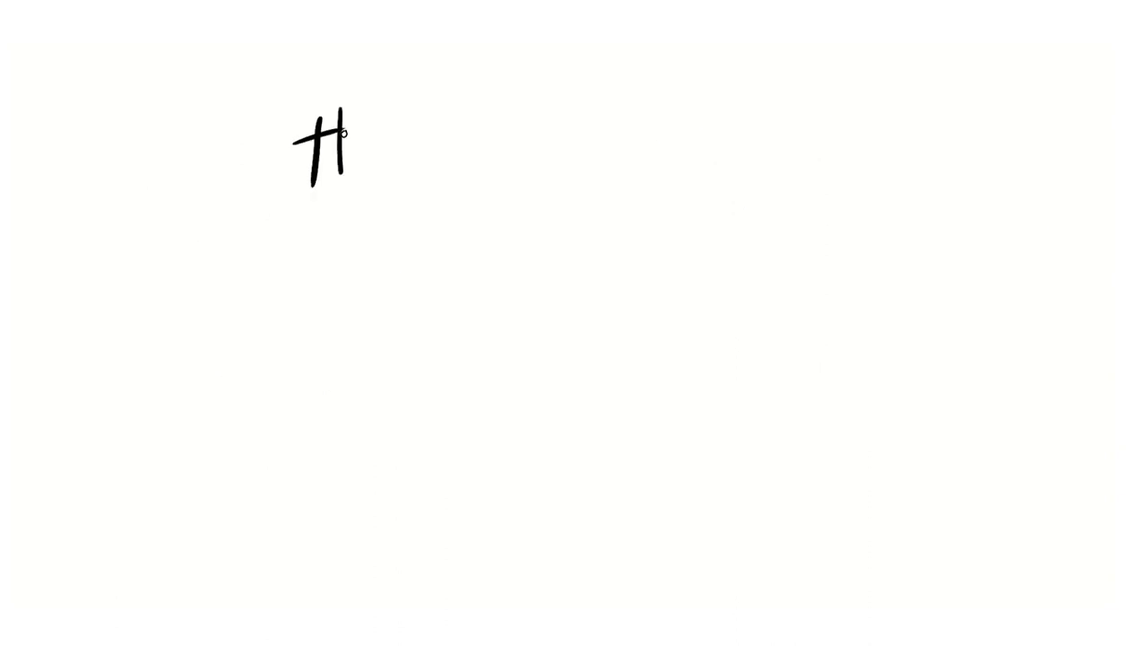
Handwrite '#5 Cyber' with 'Security Analyst' on the line below
type("#5 Cyber Se")
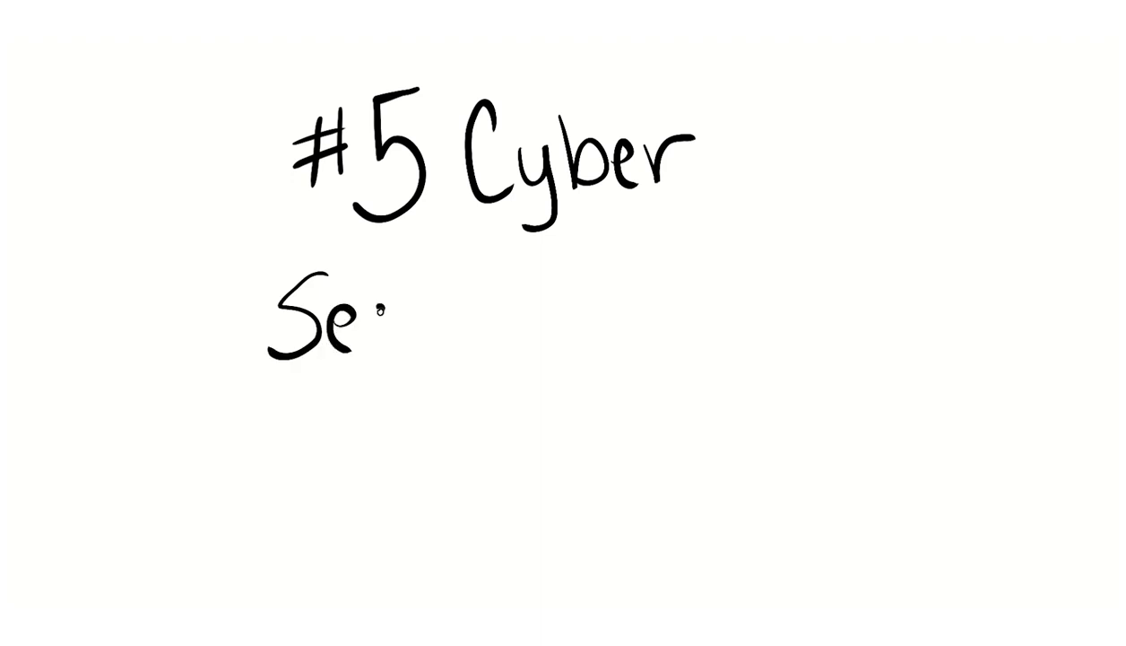
type("Security Analyst")
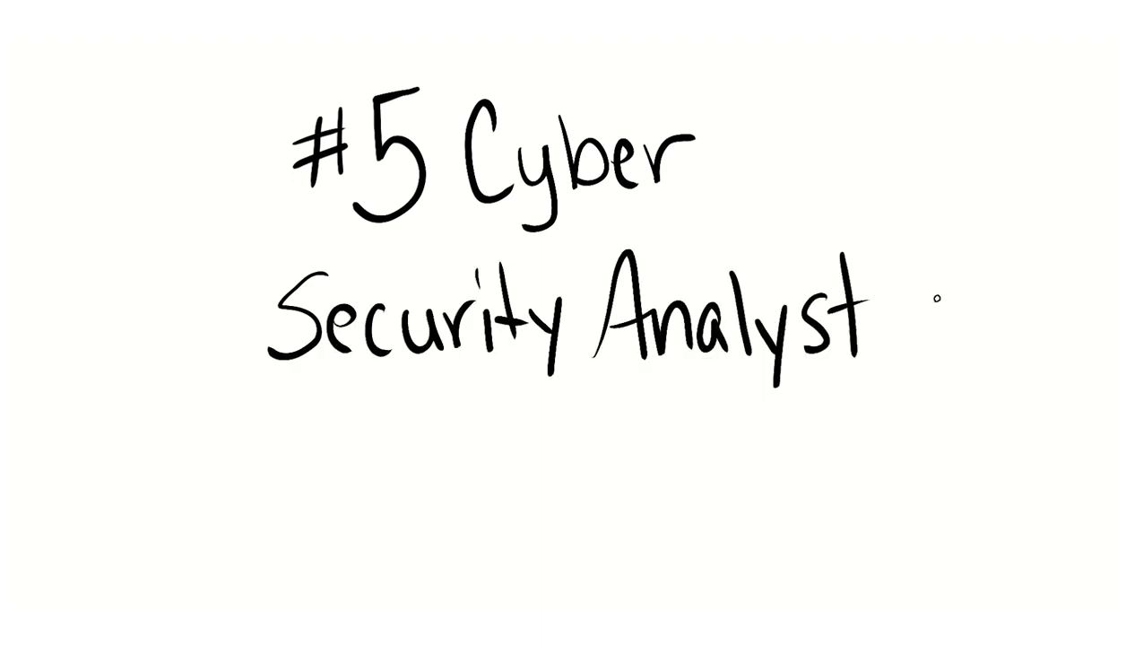
mouse_move(1091, 152)
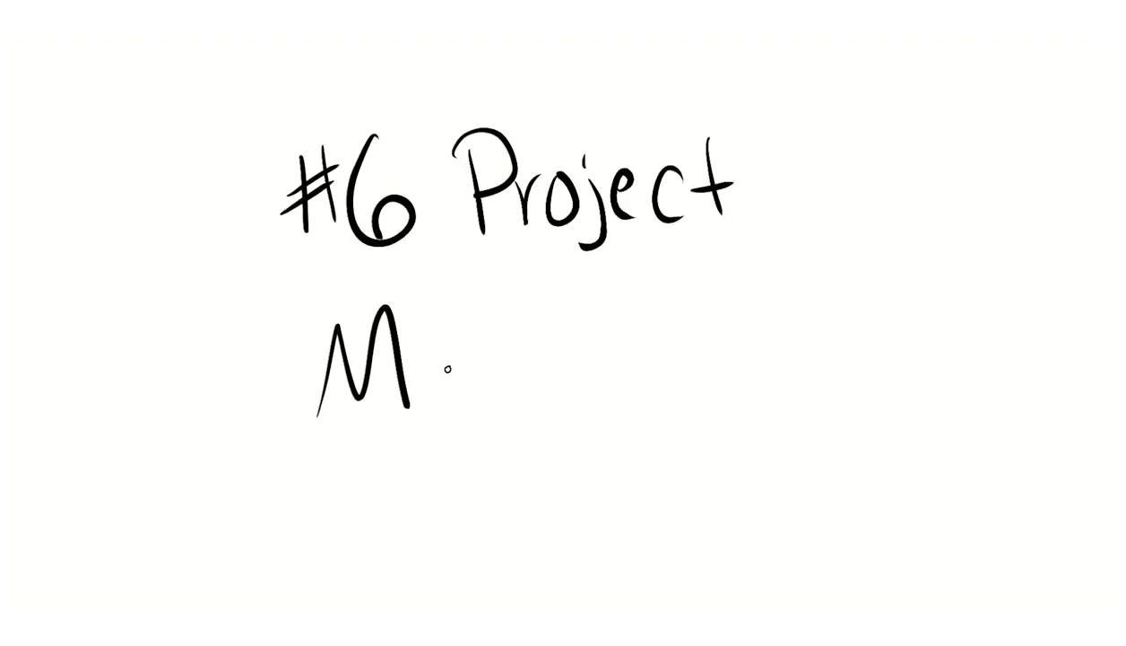
Finish handwriting '#6 Project Manager'
type("anager")
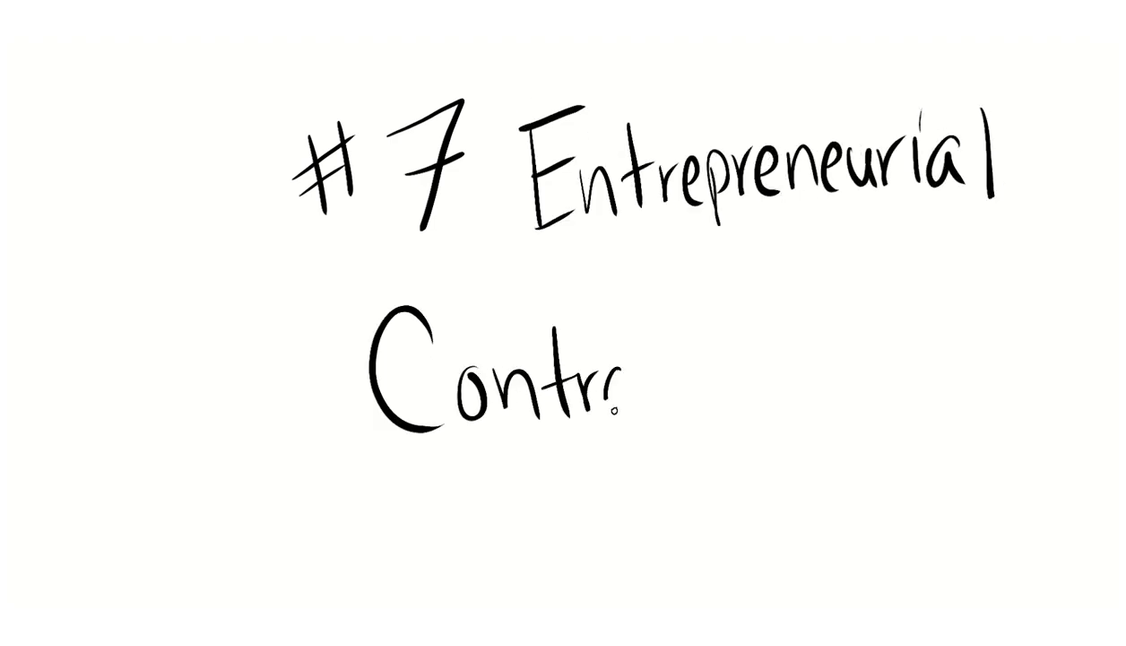
Finish handwriting '#7 Entrepreneurial Contractor'
type("actor")
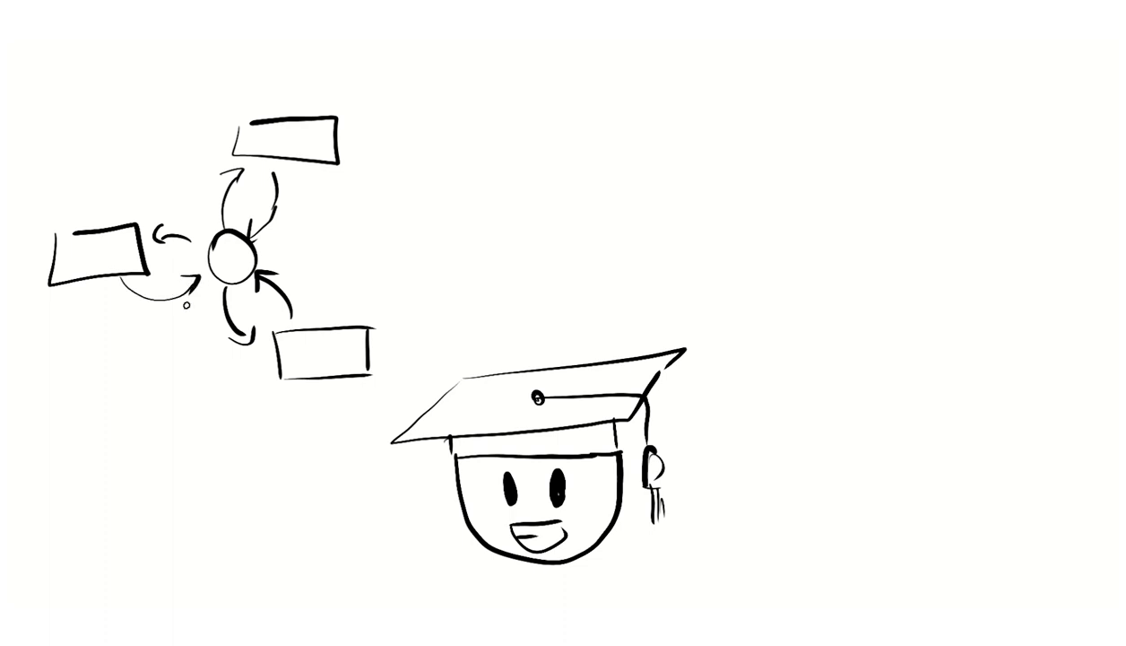
Handwrite JIRA, TRELLO, Google Workspace, Zoho, Hubspot and Office around the graduate drawing
type("JIRA")
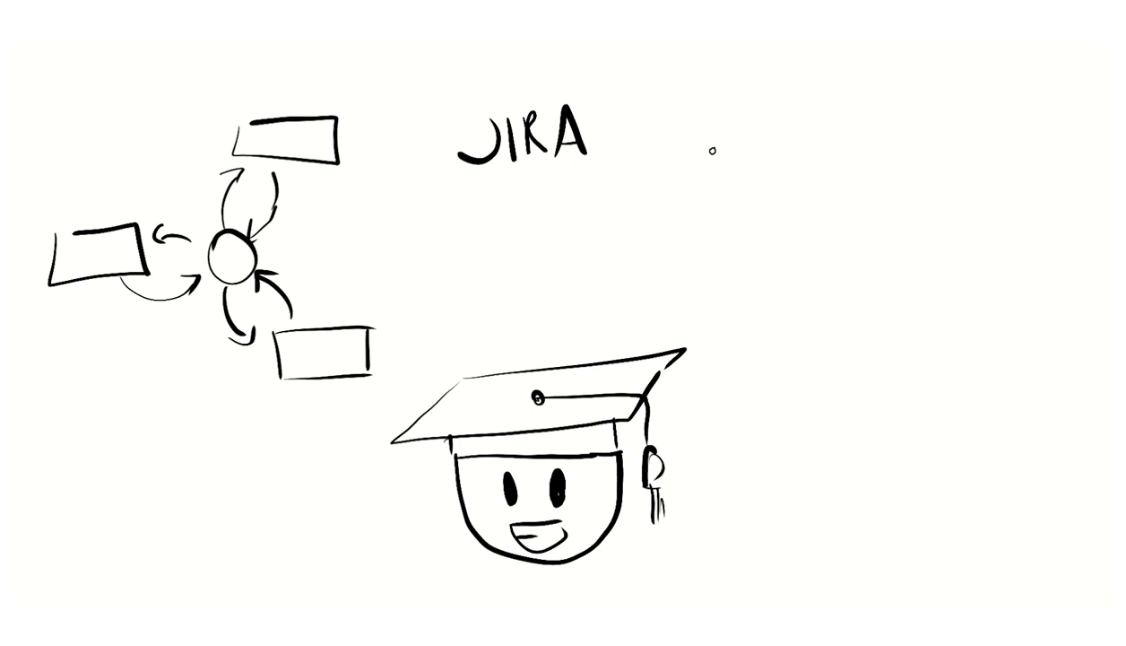
type("TRELLO")
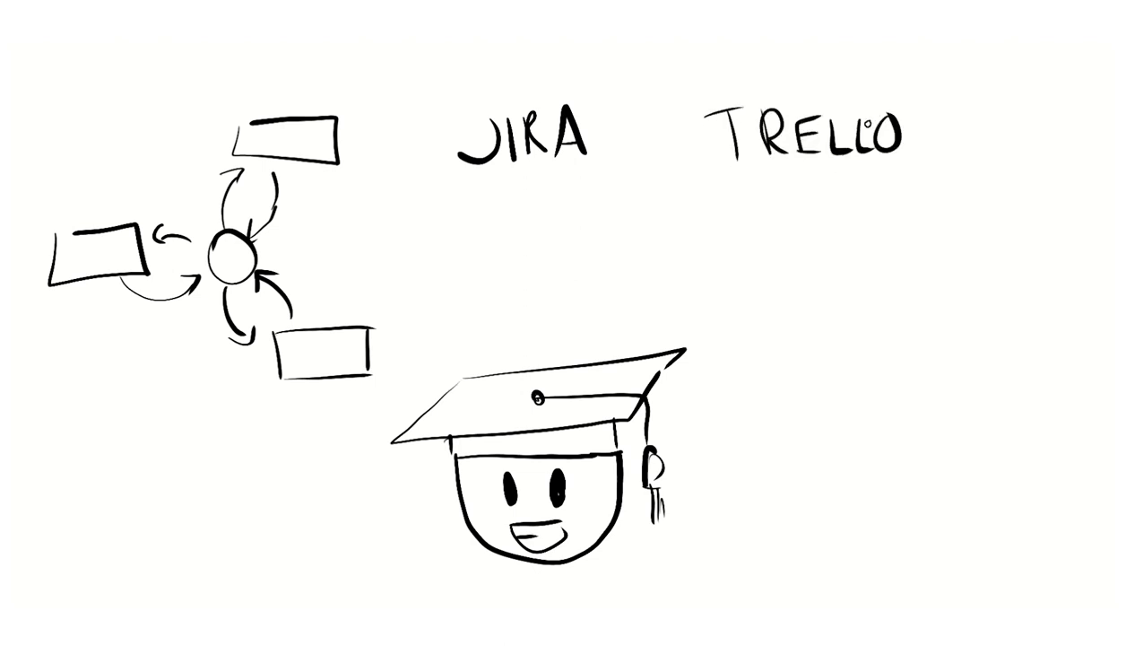
type("Google")
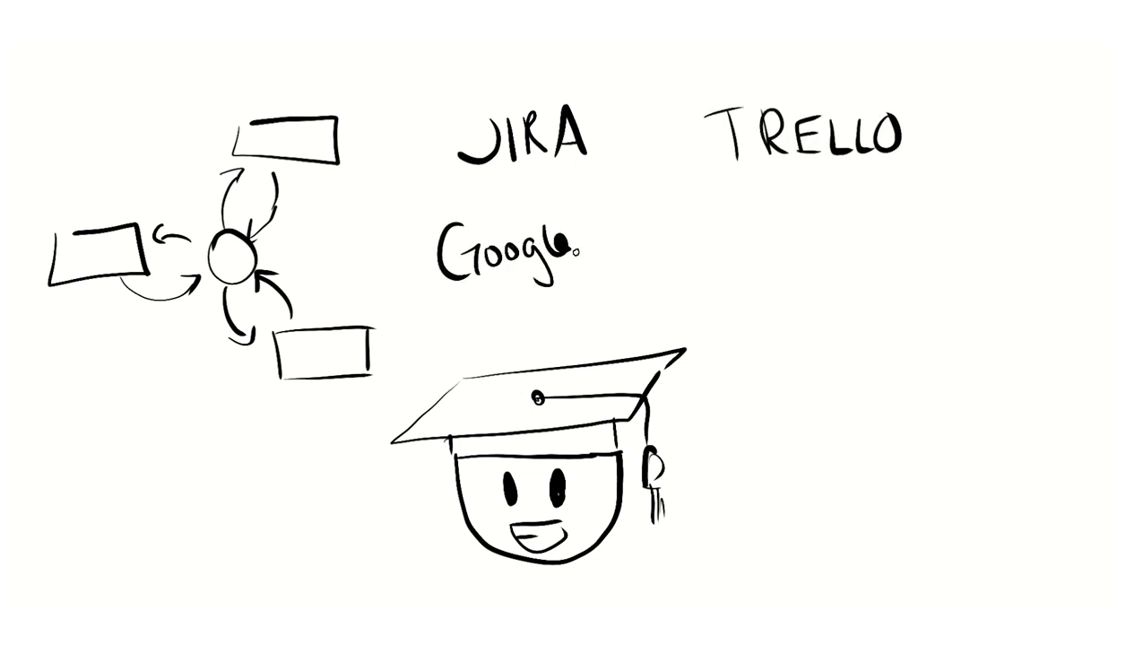
type("Workspace")
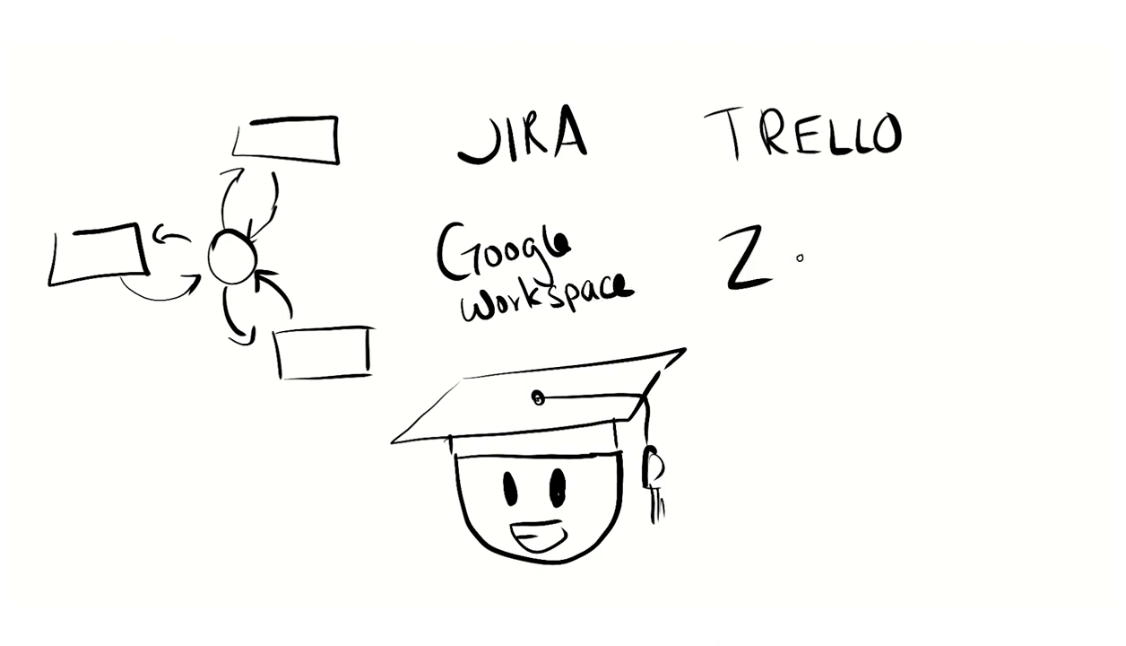
type("oho")
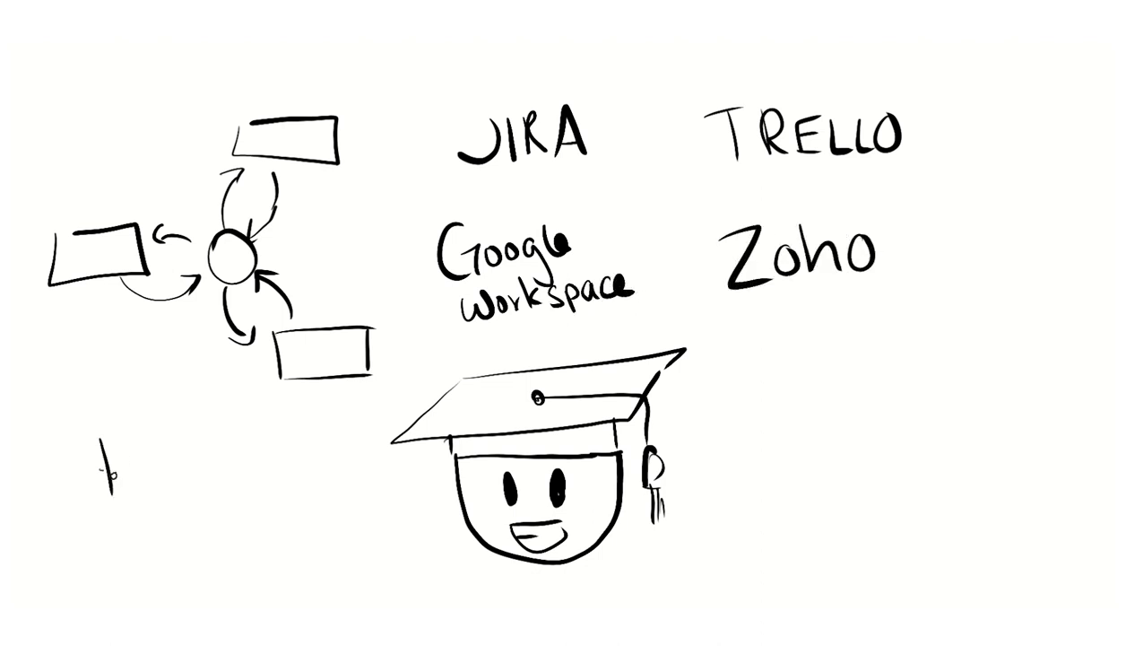
type("Hubspot")
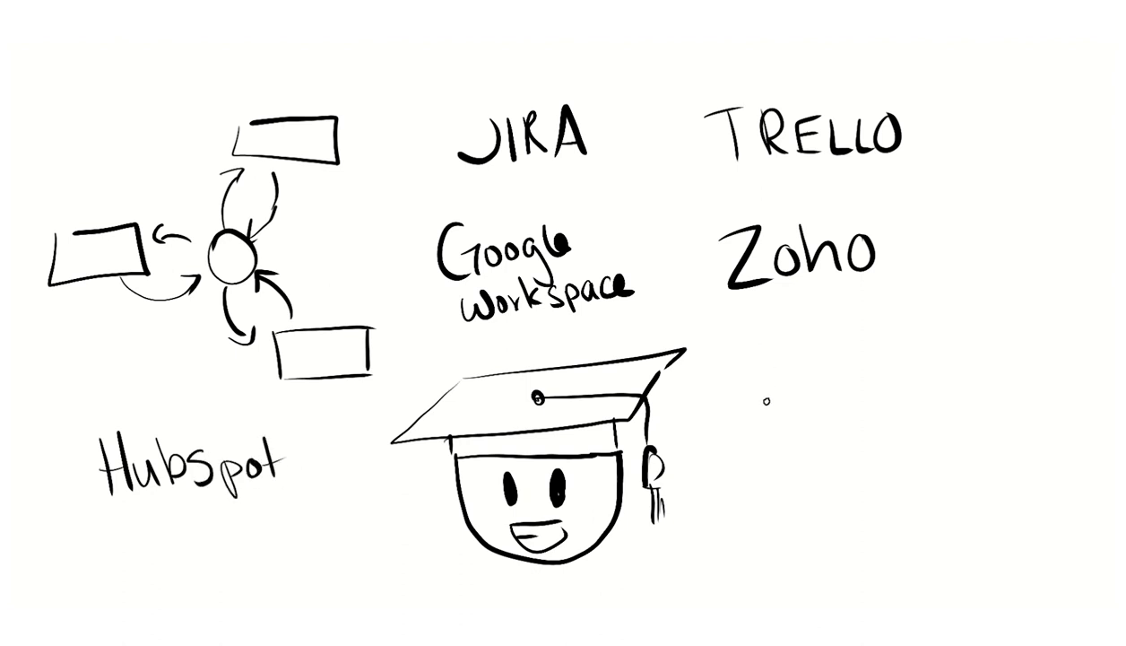
type("Office")
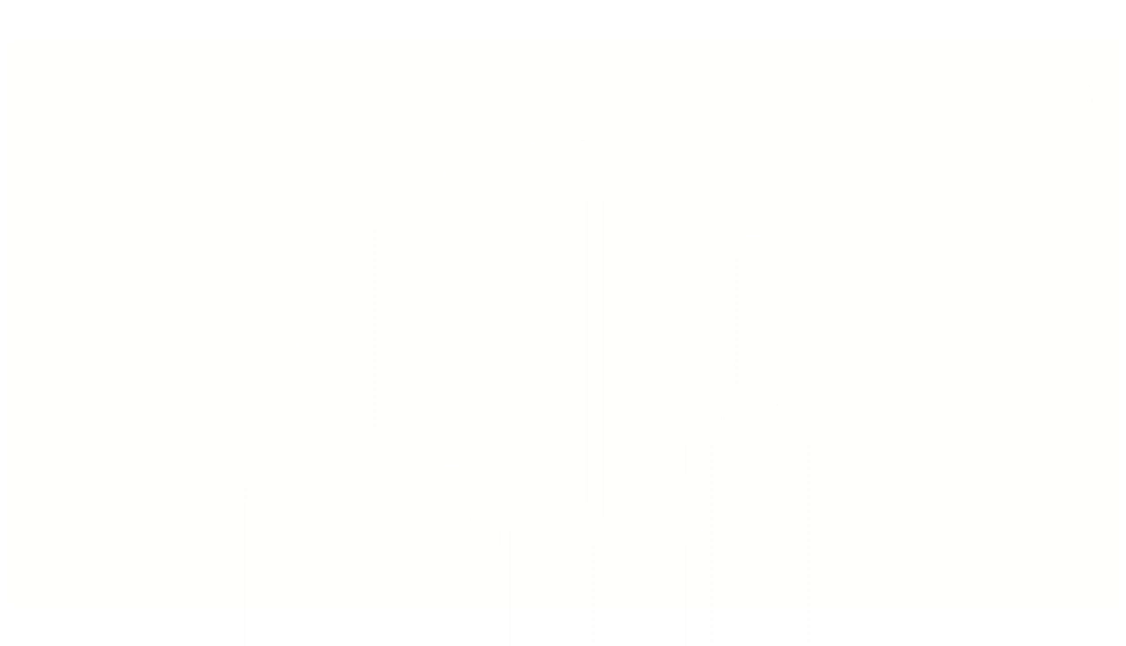
Draw the thumbs-up, speech bubbles and play-button box, labelling the play button 'YT'
left_click_drag(183, 362, 327, 338)
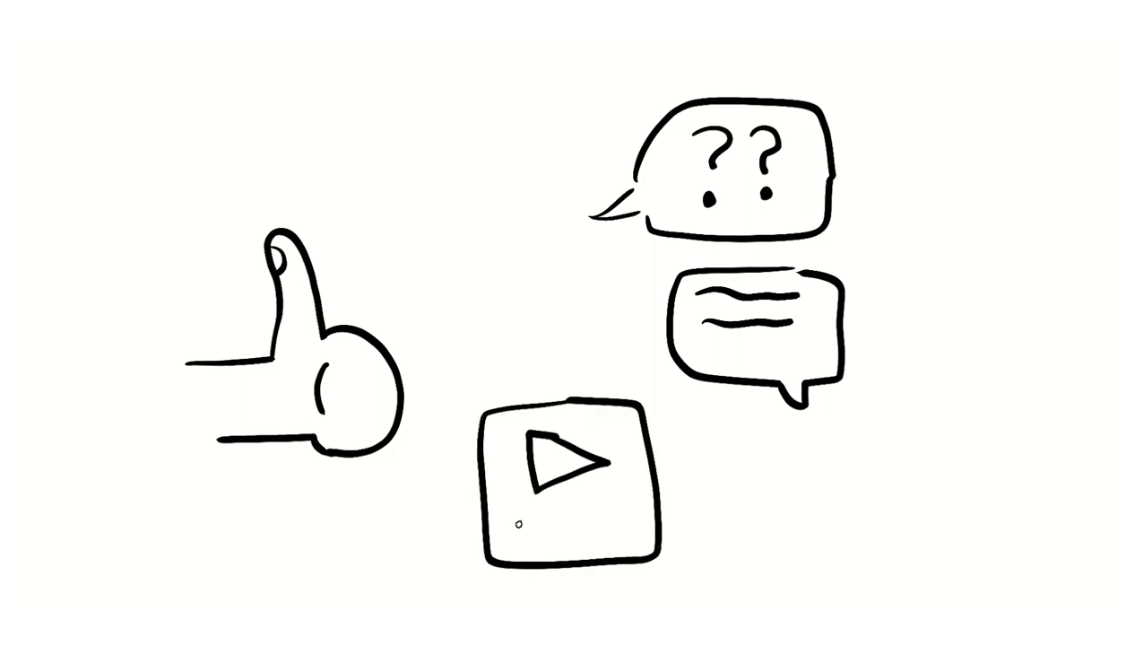
type("YT")
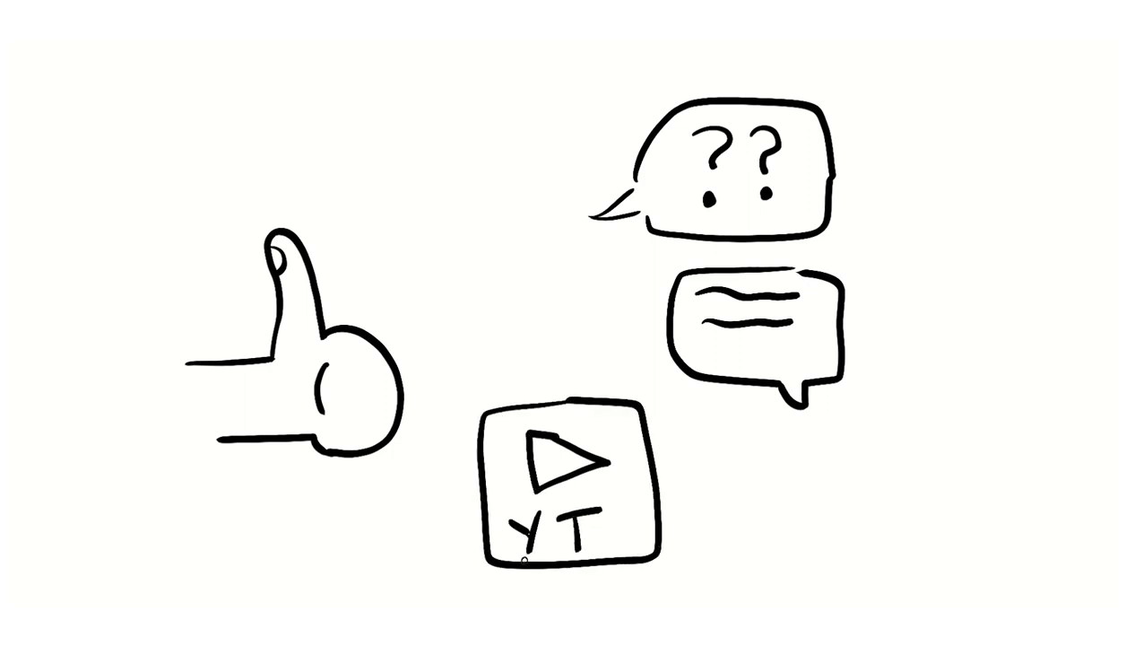